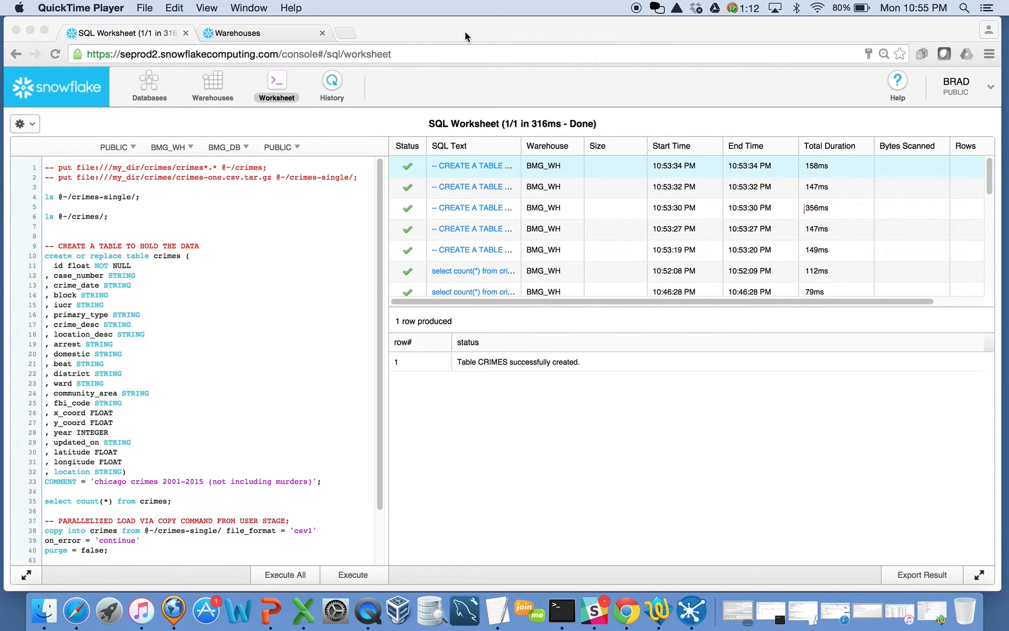
mouse_move(522, 40)
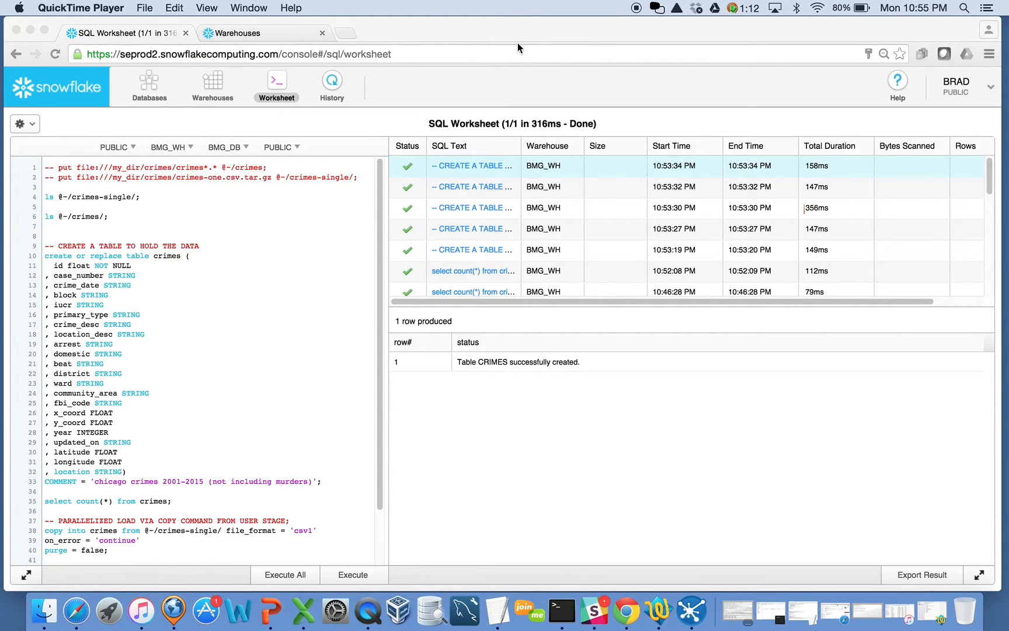
mouse_move(502, 46)
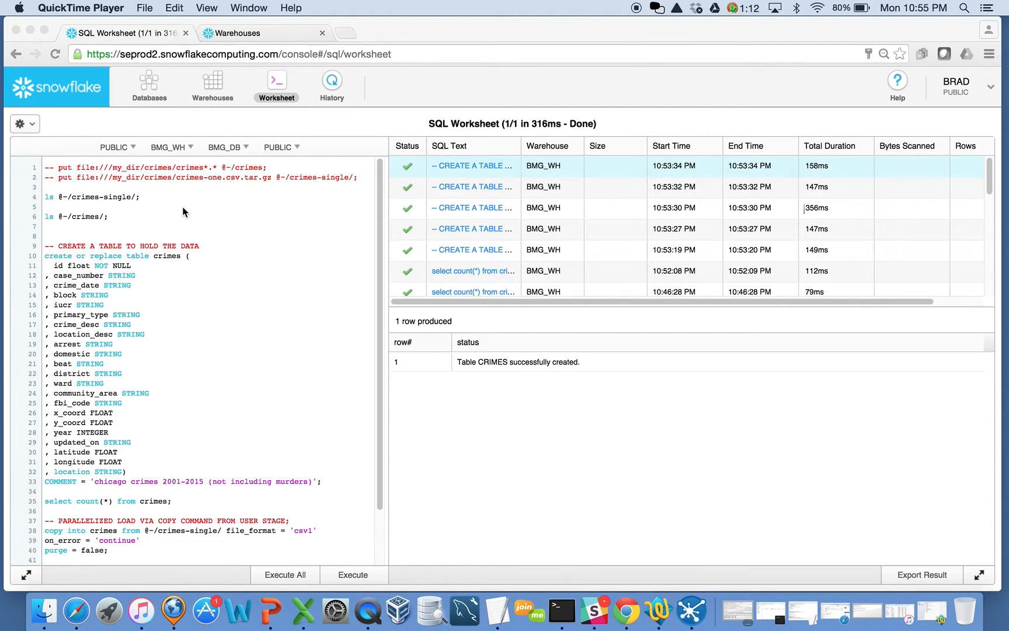
mouse_move(163, 202)
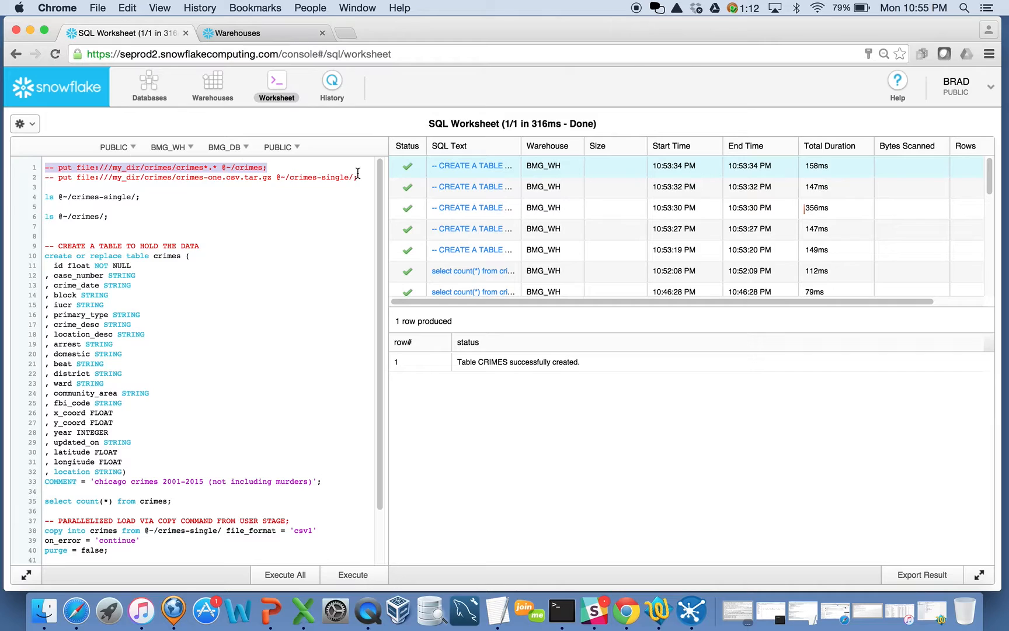
Run the PUT upload, list the 20 files in @~/crimes/, and recreate the crimes table
drag(47, 177, 357, 177)
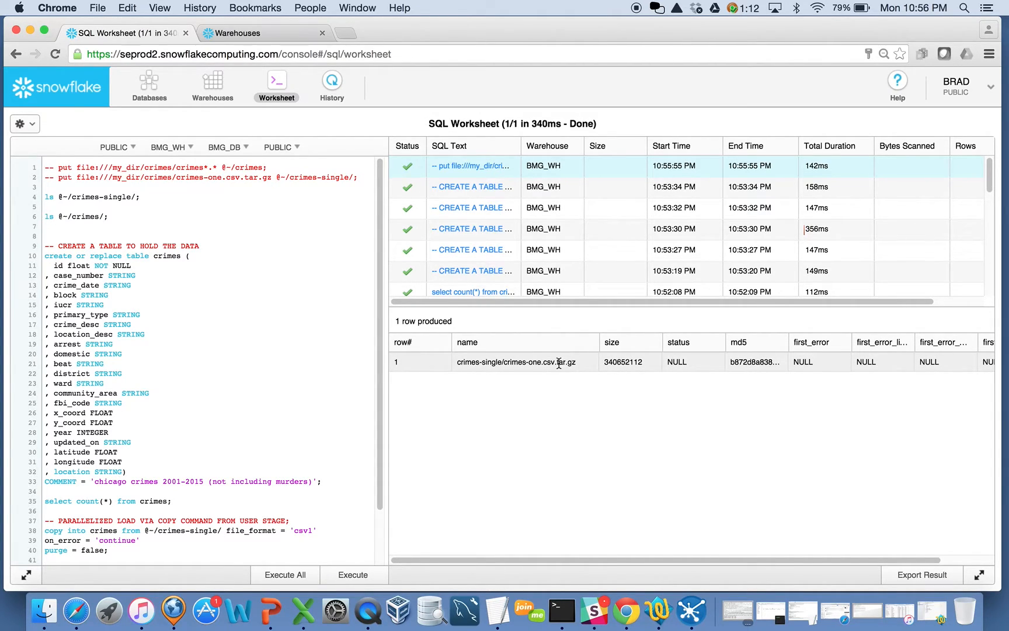
mouse_move(556, 361)
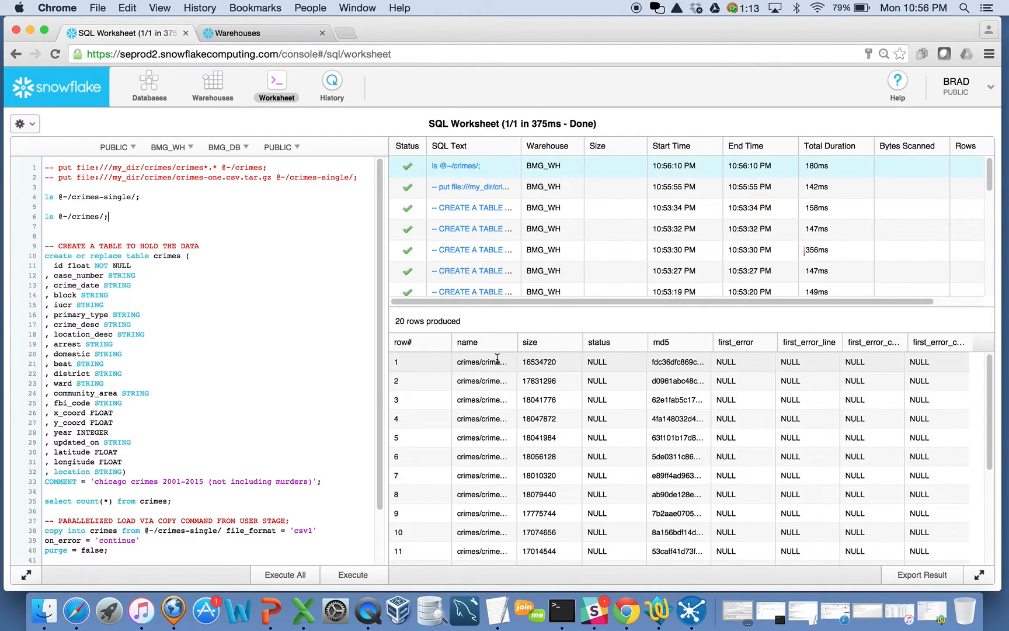
scroll(down, 3)
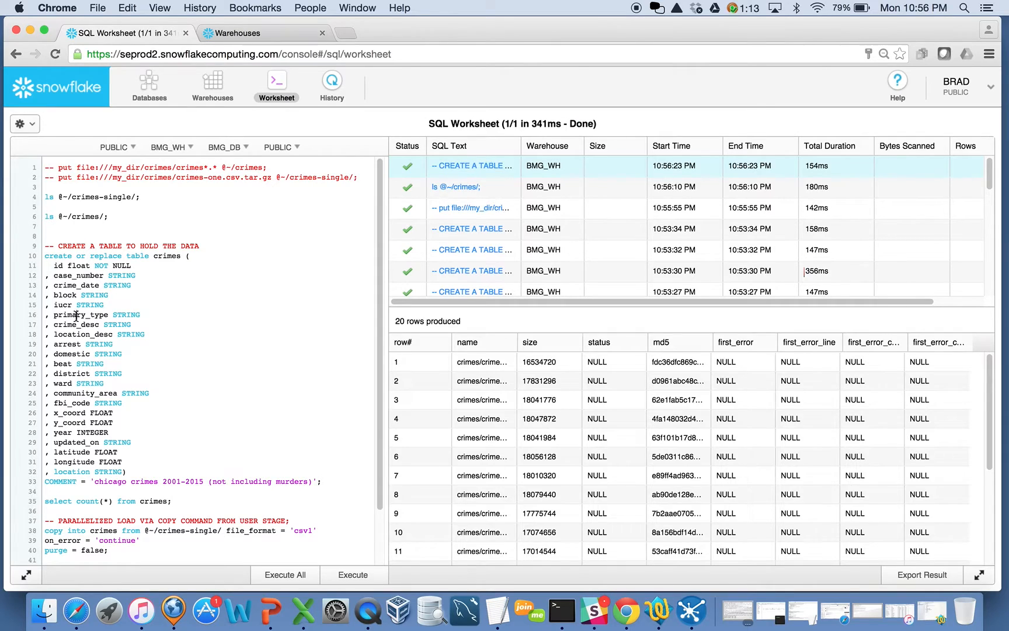
Run select count(*) from crimes, get 0 rows, and select the single-file COPY INTO
click(353, 575)
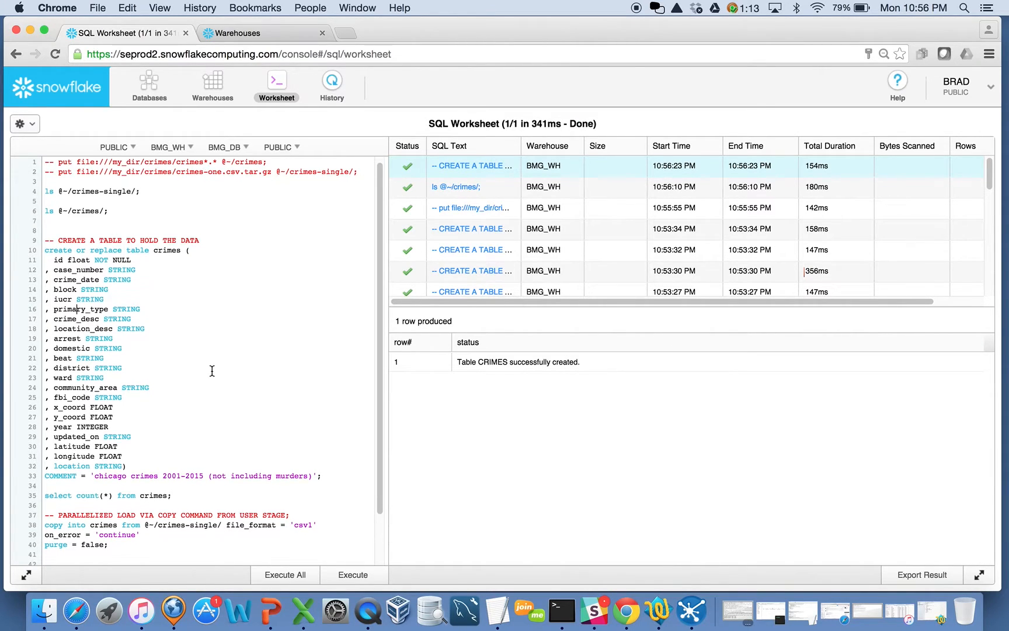
scroll(down, 3)
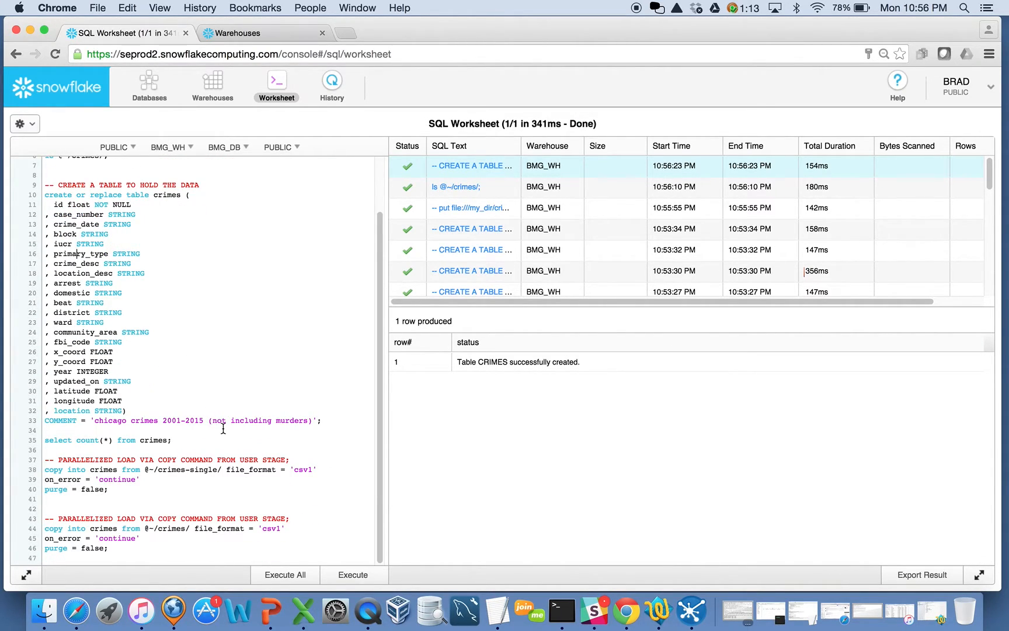
click(353, 574)
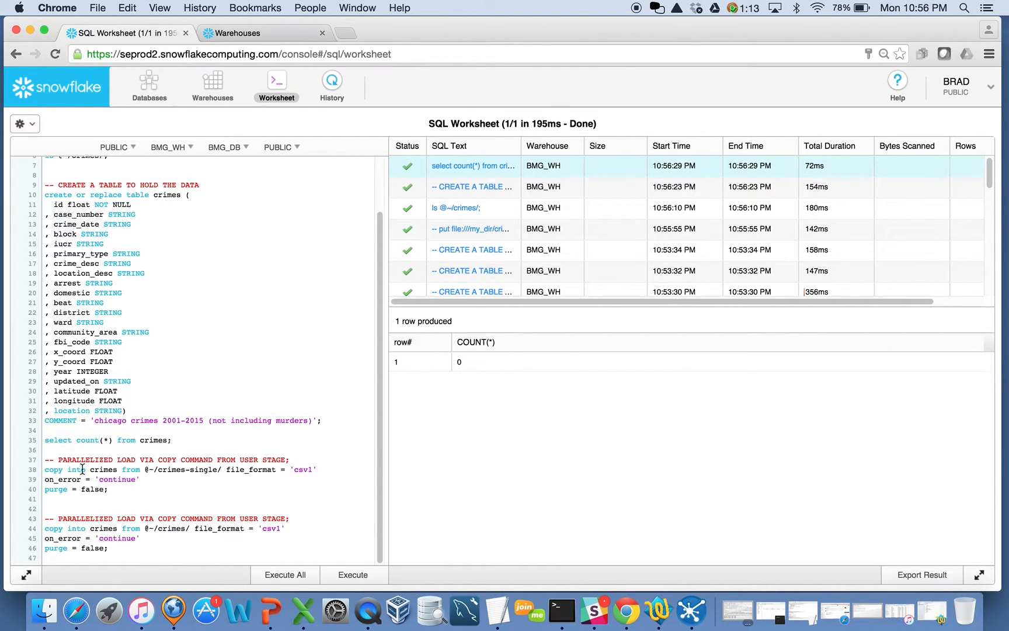
drag(44, 469, 132, 469)
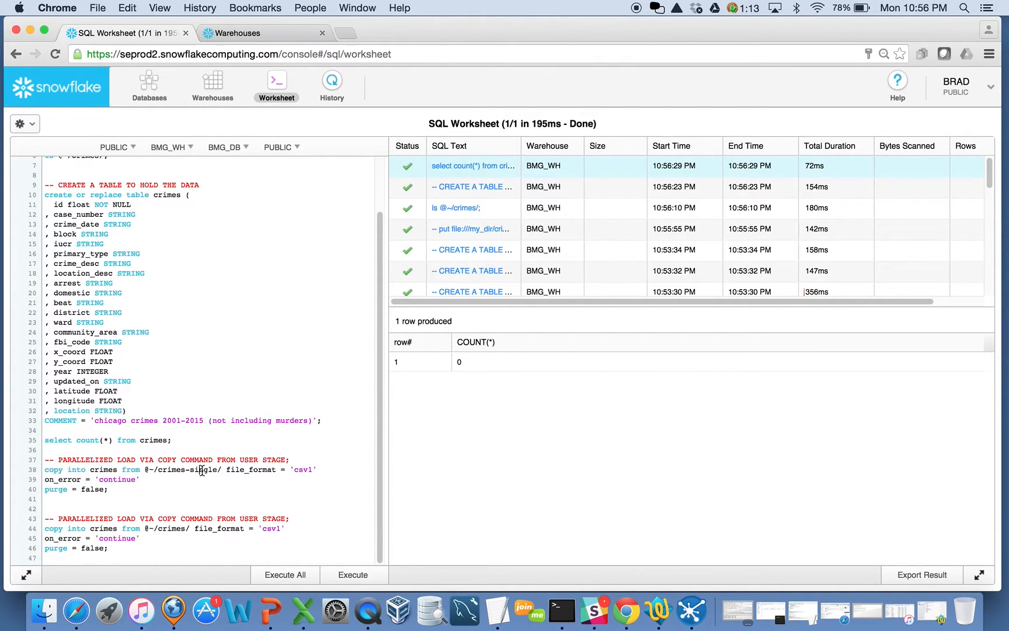
Execute COPY INTO crimes from @~/crimes-single/ and wait for about 5.8M rows to load
click(353, 574)
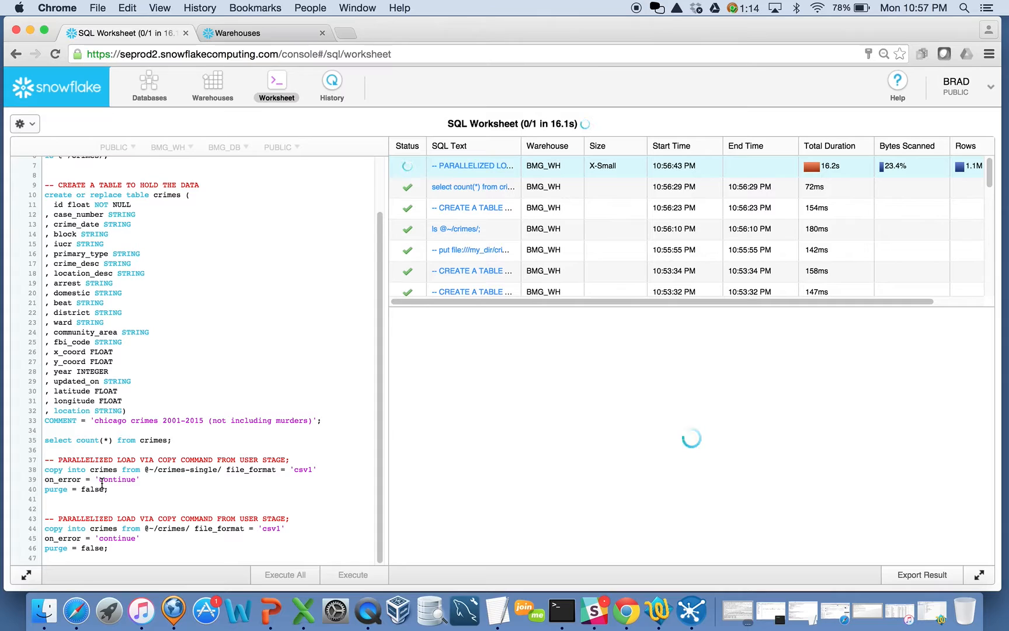
mouse_move(368, 399)
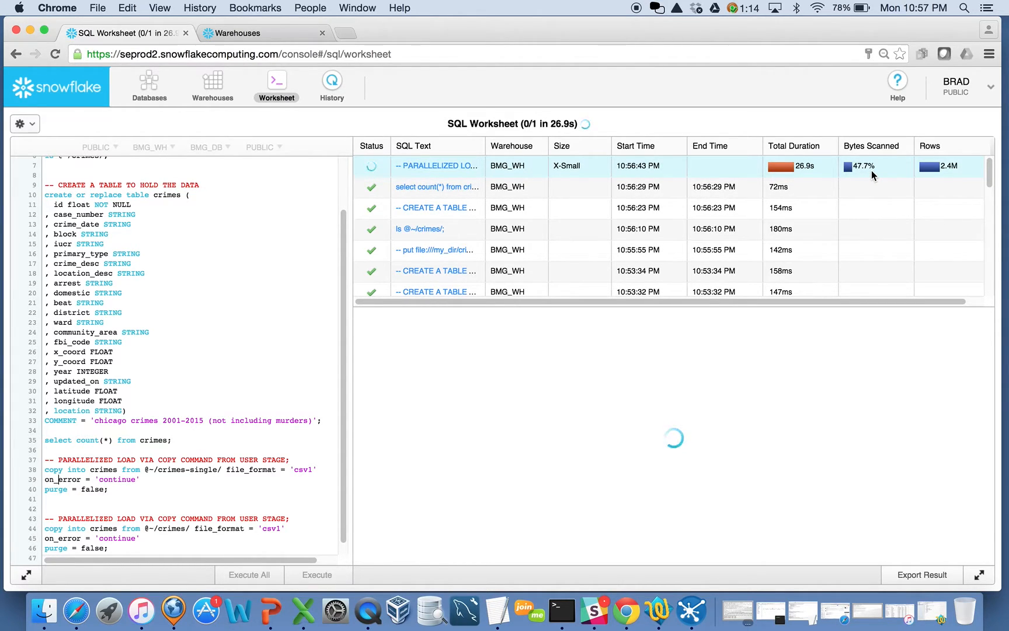
mouse_move(872, 166)
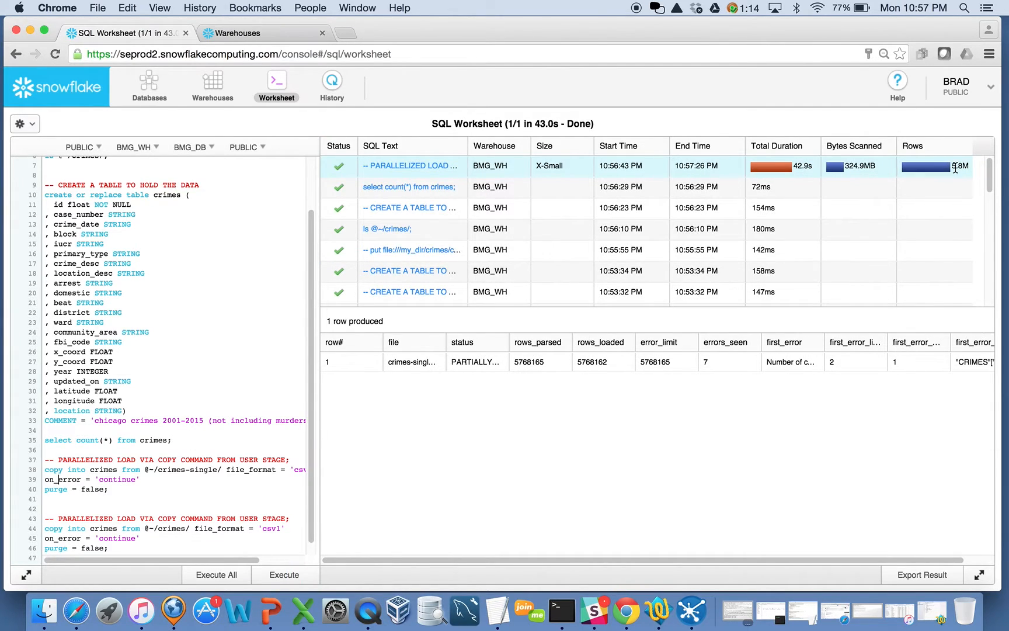
mouse_move(792, 165)
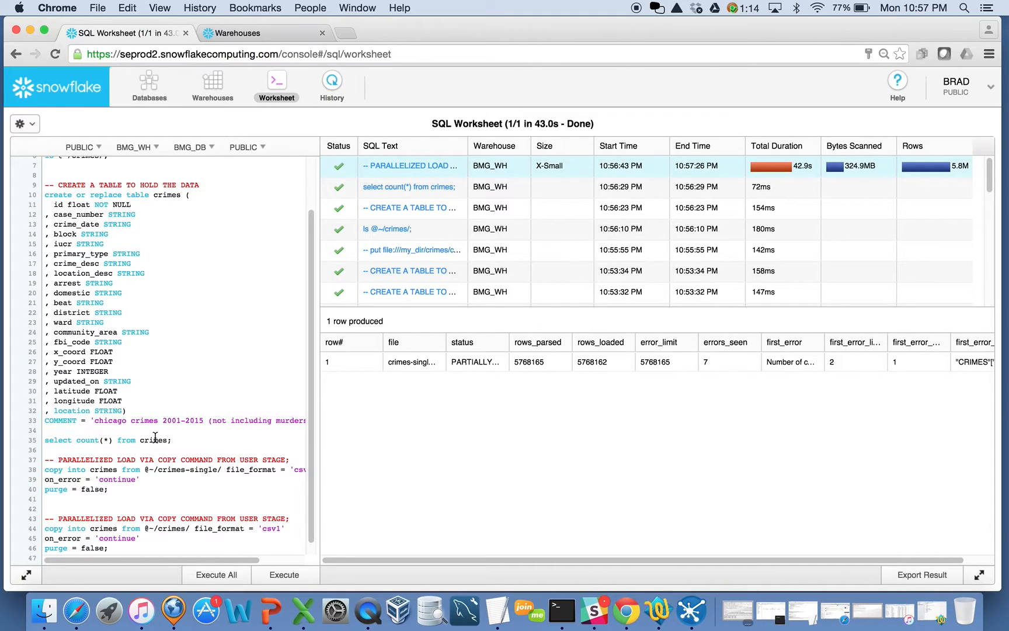
Count 5,768,162 rows, recreate crimes, and reload it from @~/crimes/ in about 12 seconds
click(284, 574)
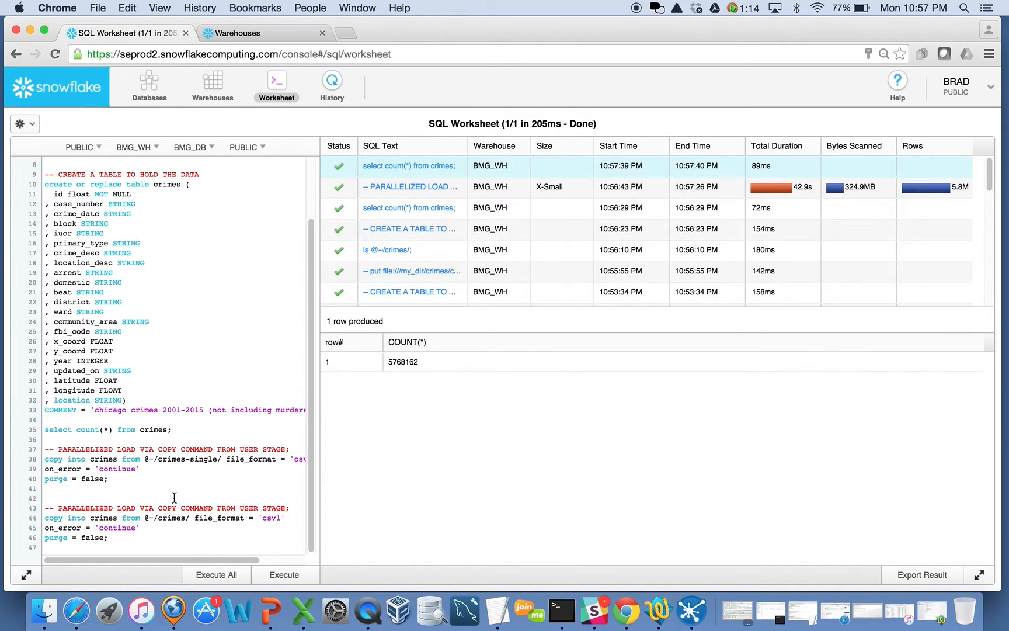
mouse_move(111, 378)
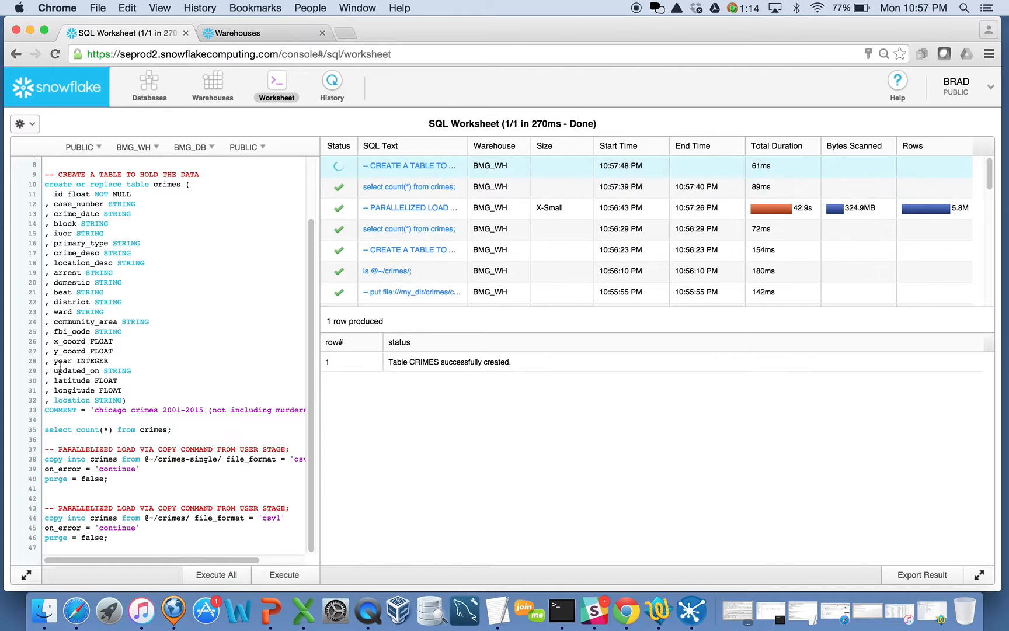
click(284, 575)
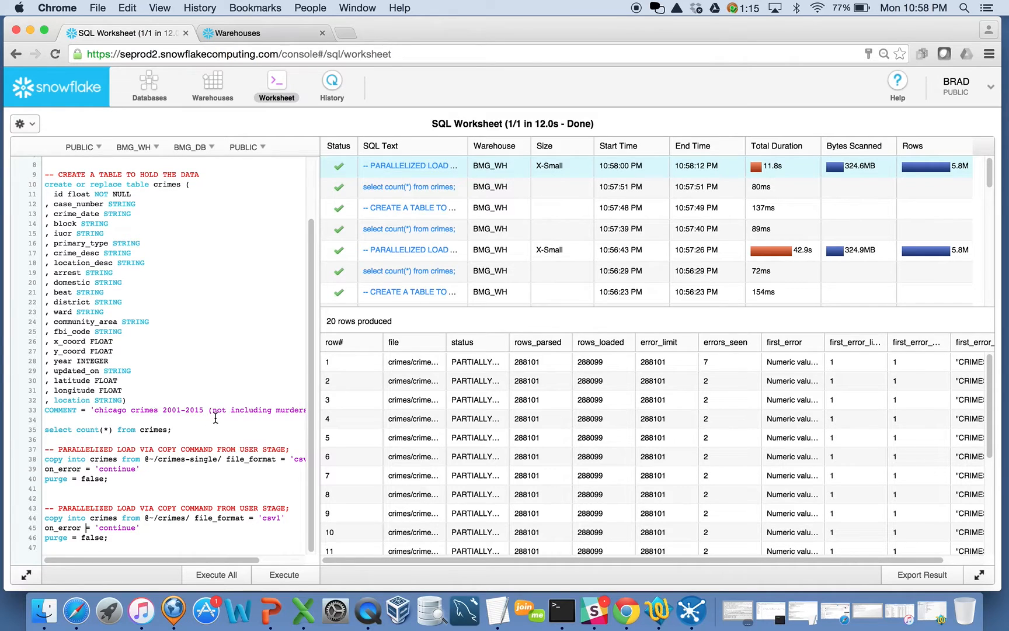
mouse_move(963, 165)
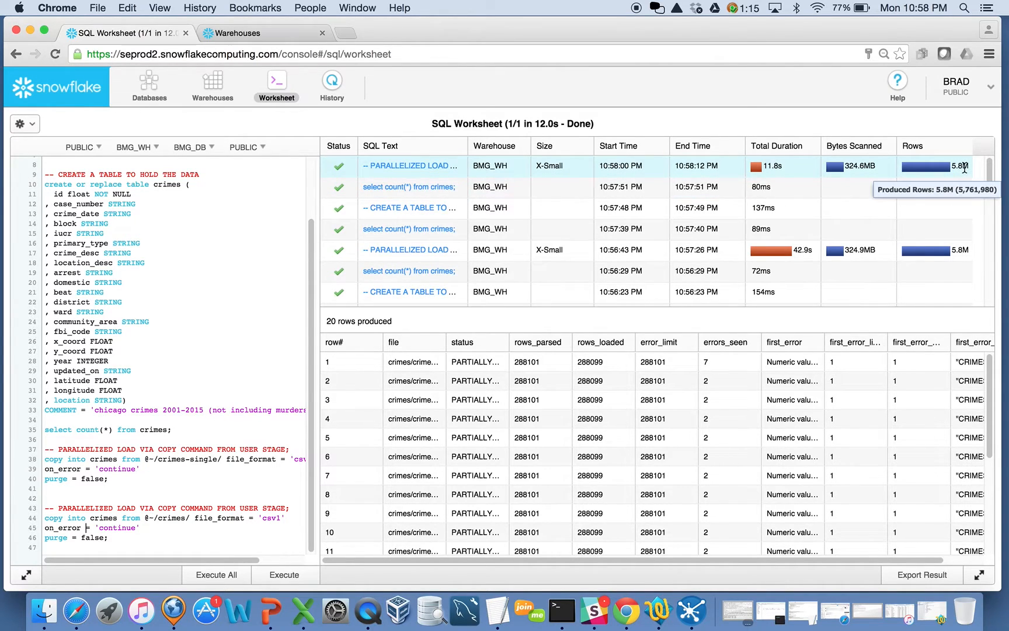
mouse_move(778, 169)
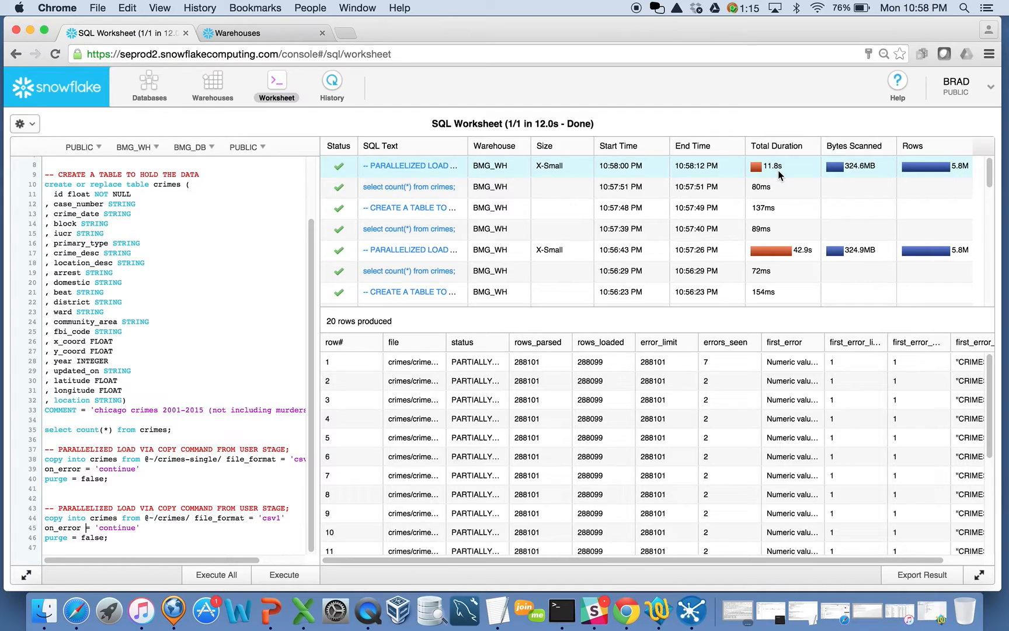
mouse_move(776, 240)
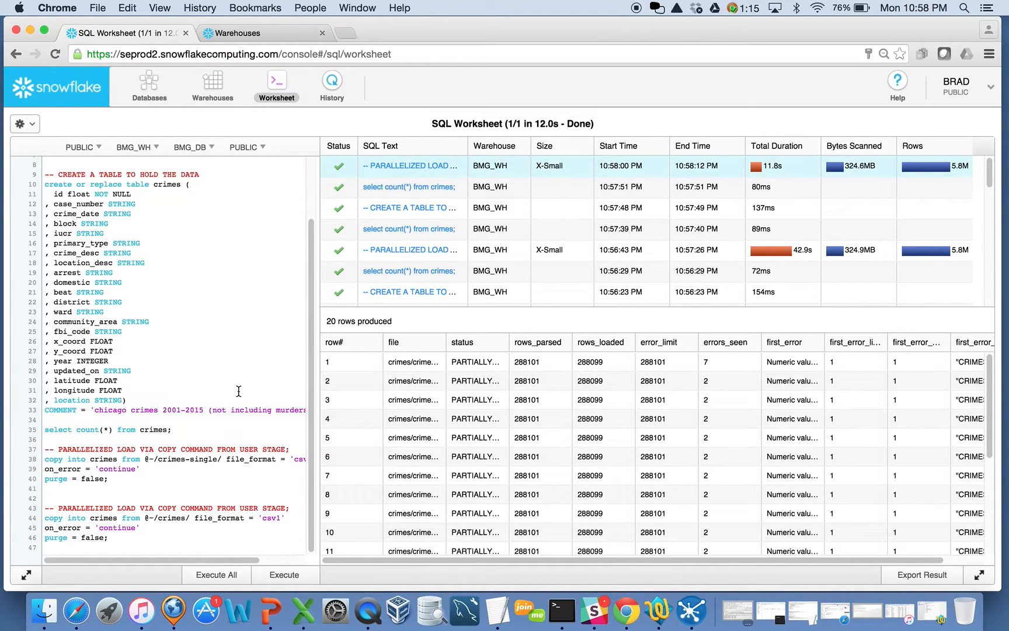
View the started Medium warehouses WH1 and WH2, then bring up Terminal
click(257, 33)
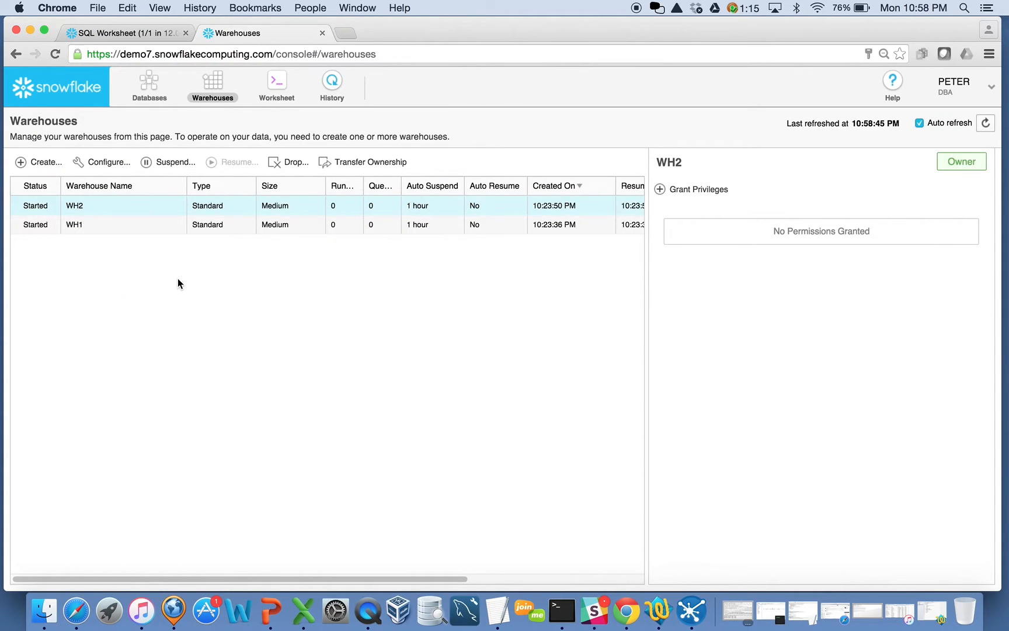
mouse_move(271, 39)
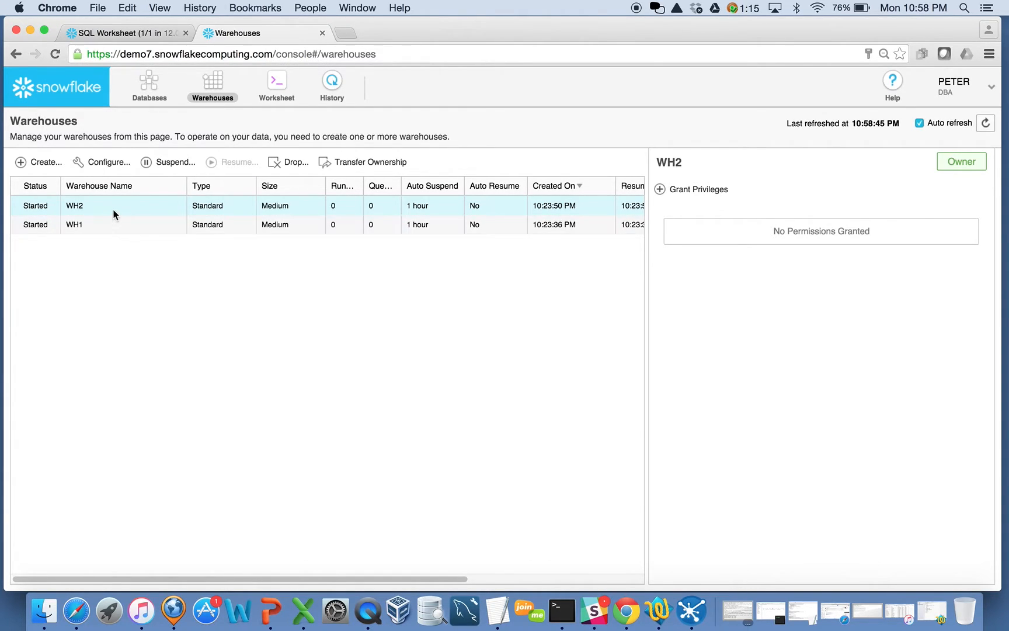
mouse_move(74, 206)
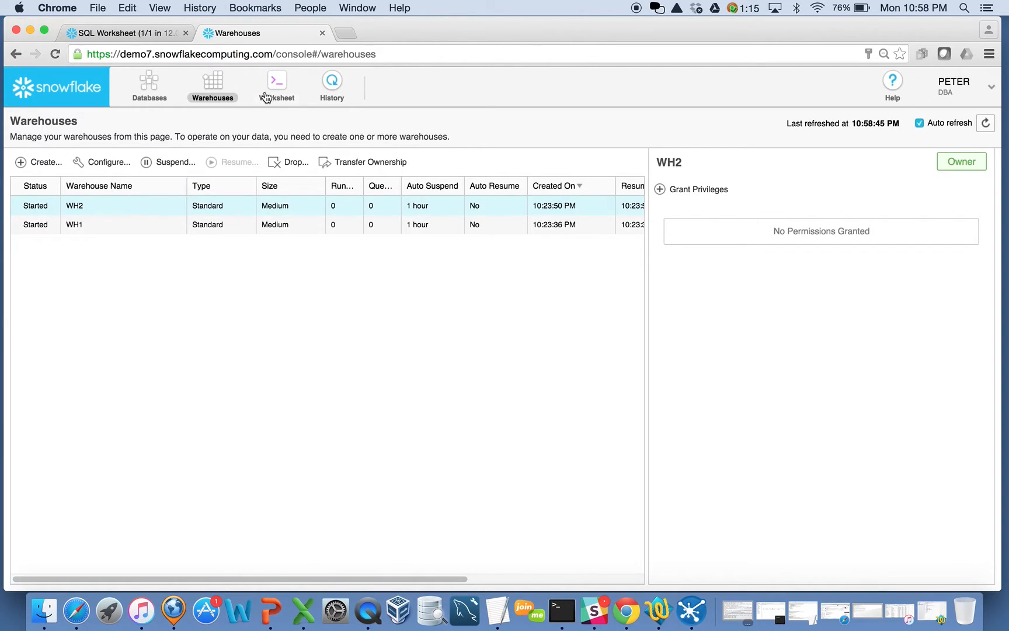
mouse_move(277, 87)
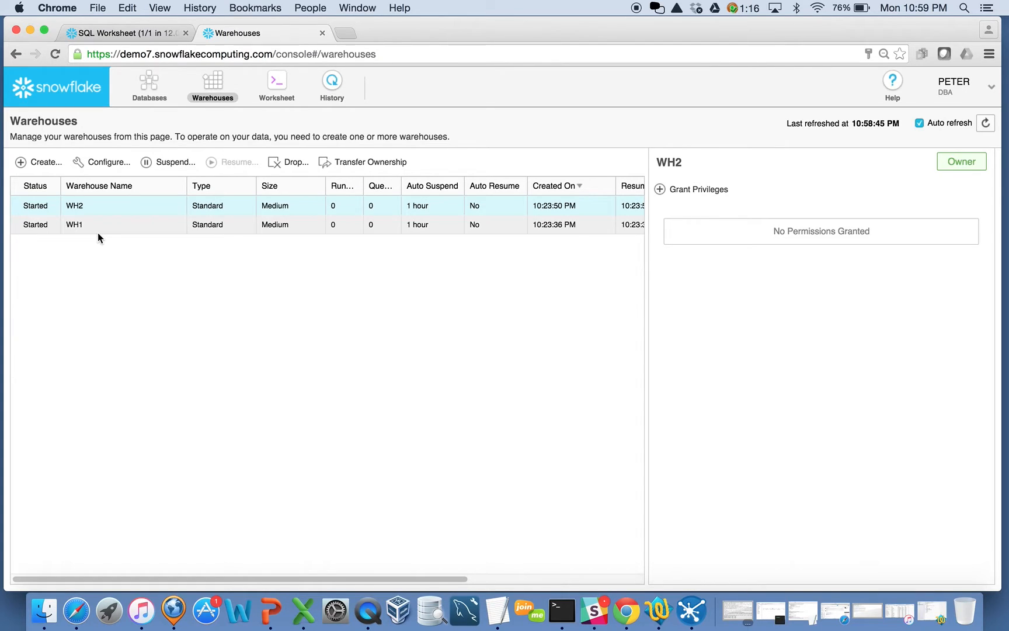
mouse_move(296, 326)
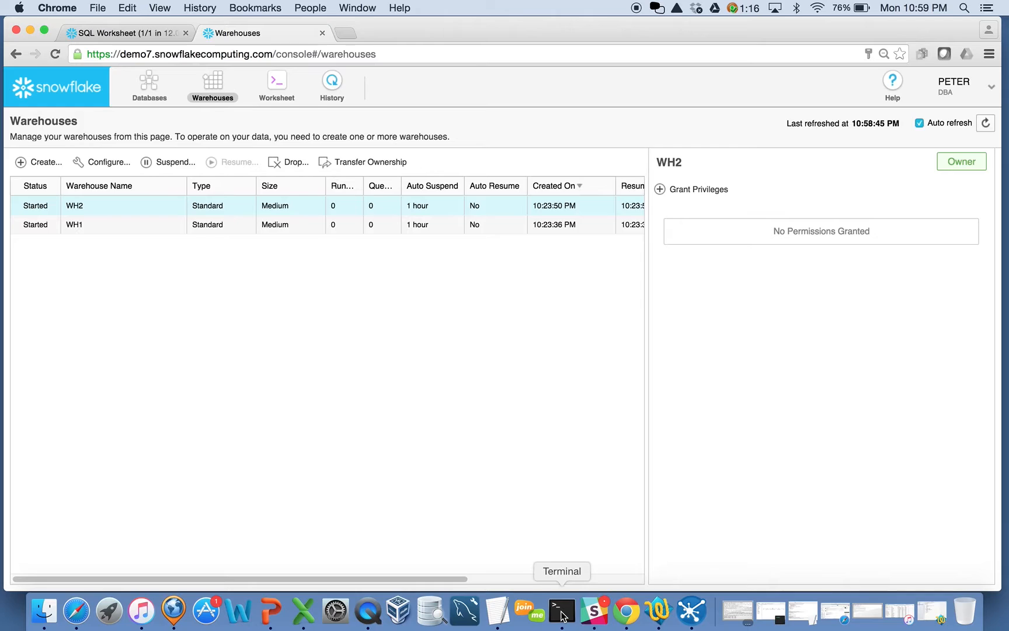
click(561, 608)
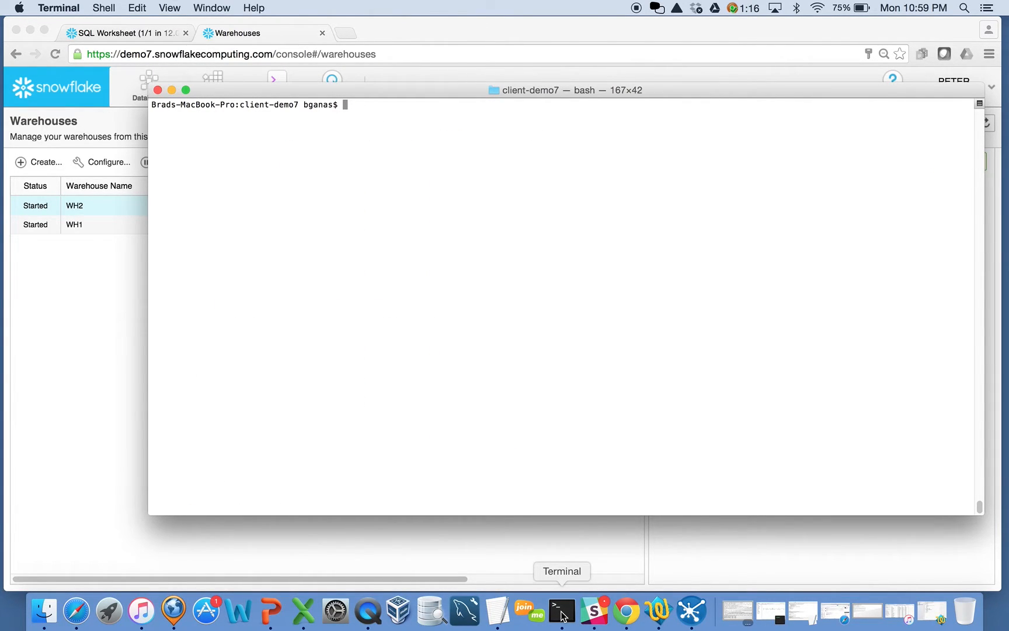
List the client folder with ls -lh and launch sh snow2.sh
text(ls -lh)
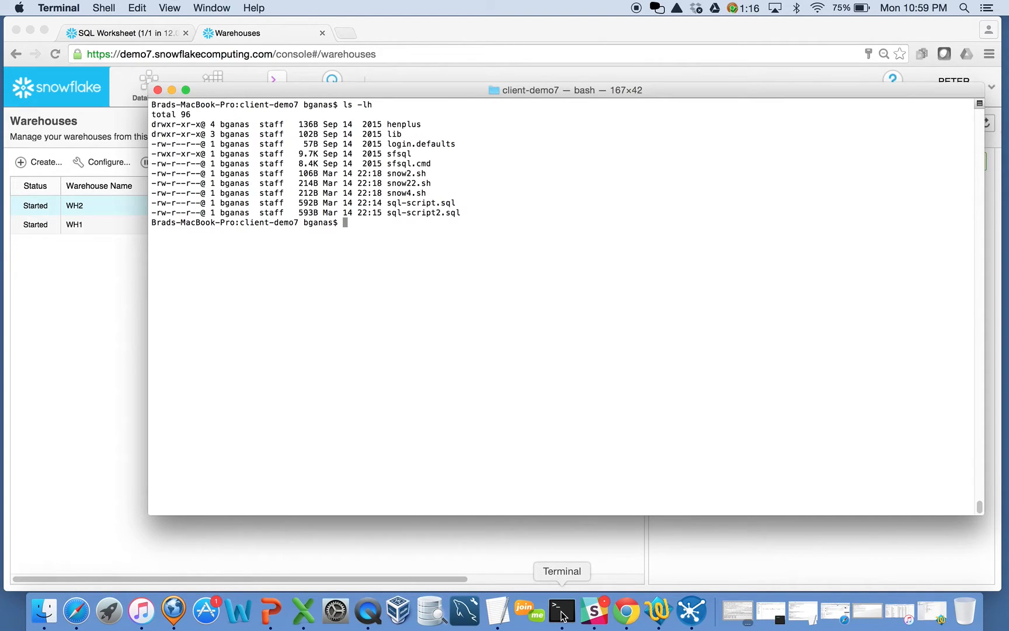
text(sh sno)
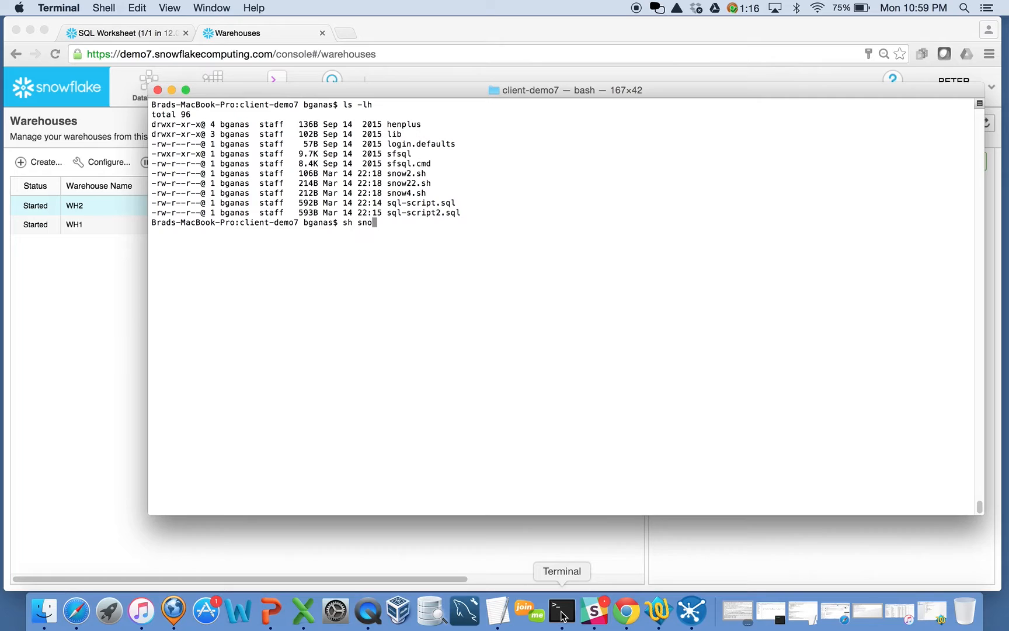
text(w2)
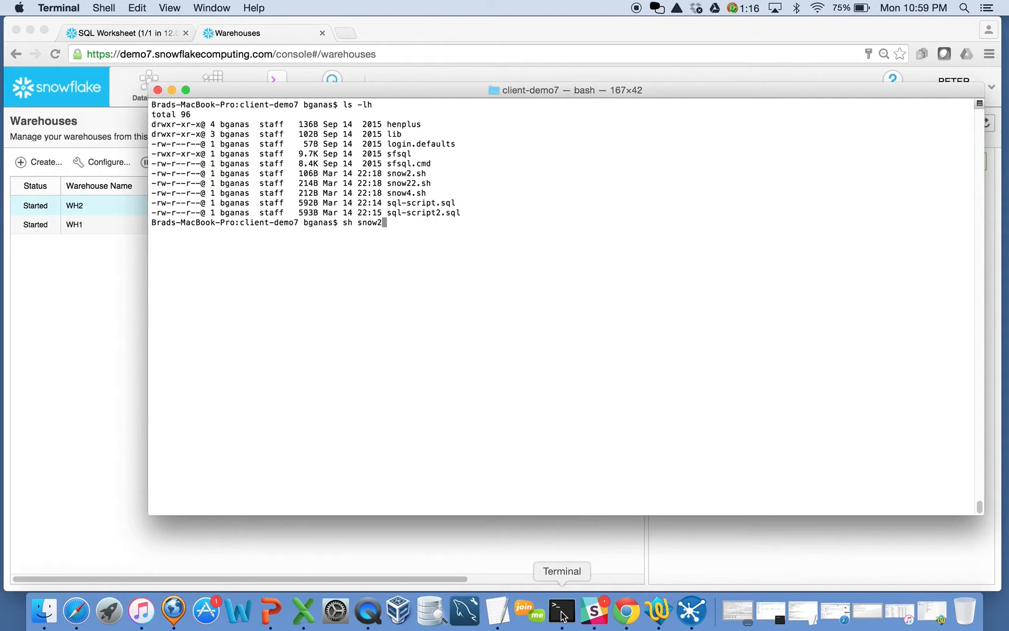
text(.sh)
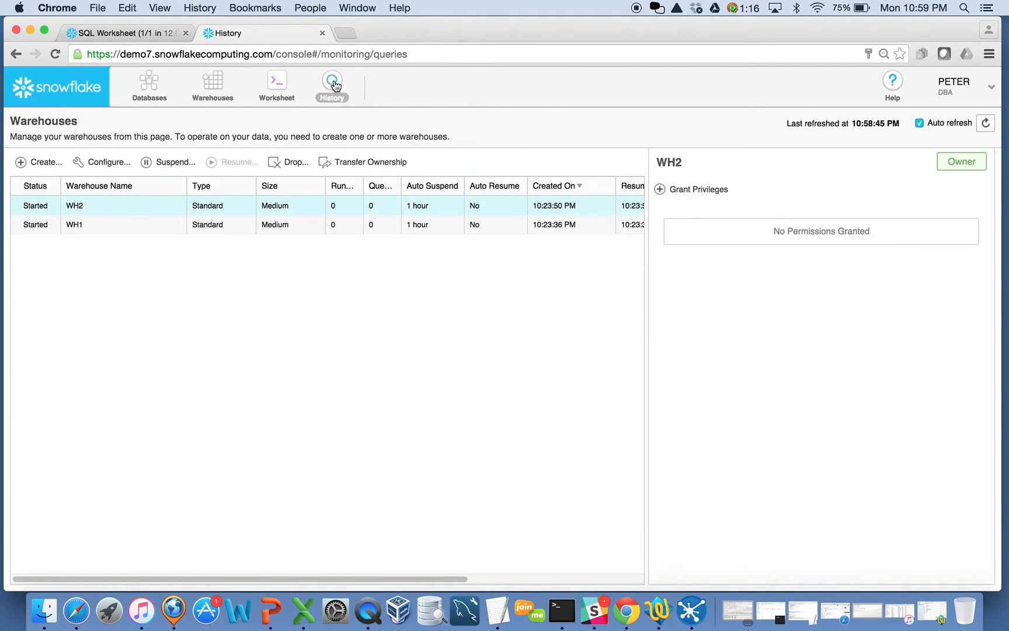
Refresh the History page to see two WH1 revenue queries finish in about 7 seconds
click(332, 84)
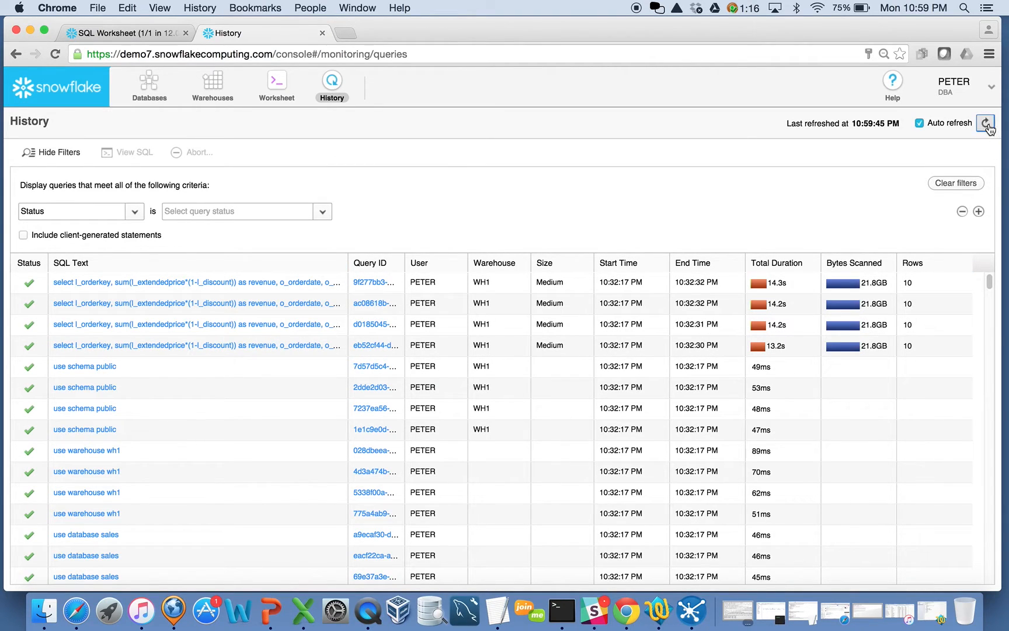
click(986, 123)
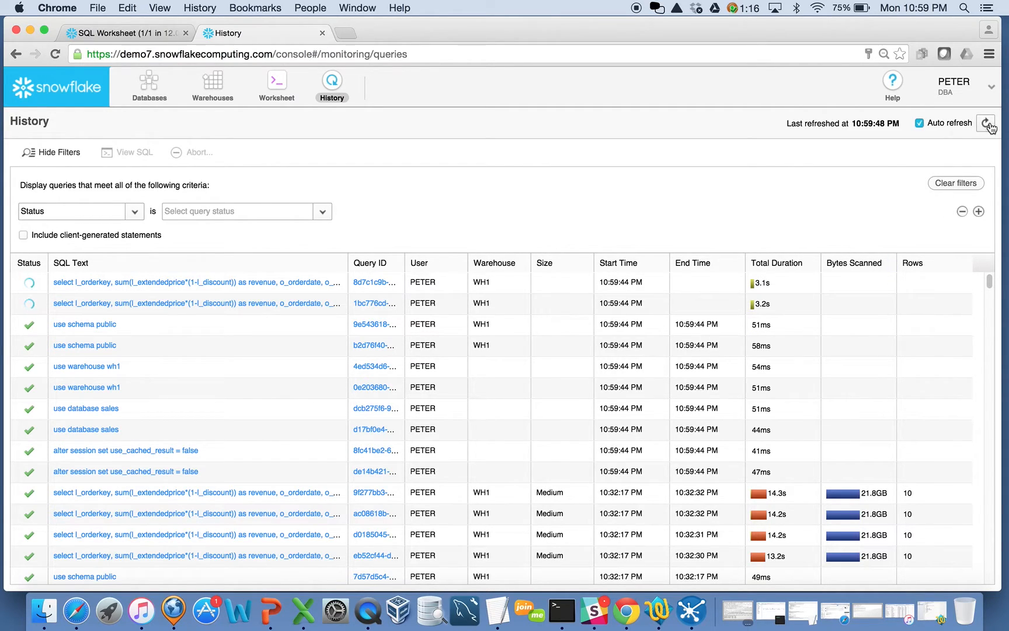
mouse_move(188, 303)
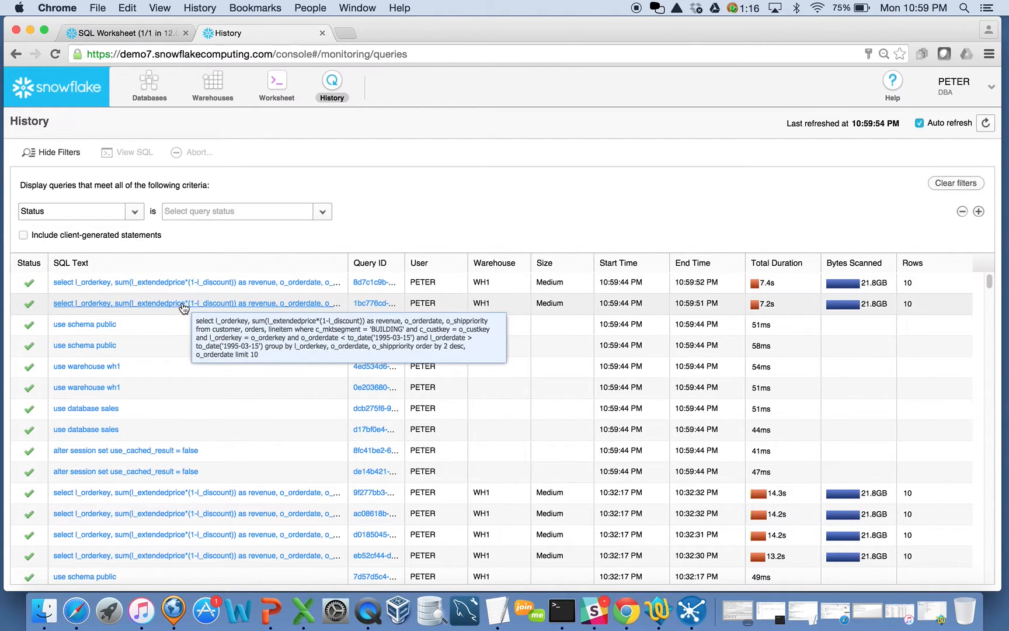
mouse_move(634, 313)
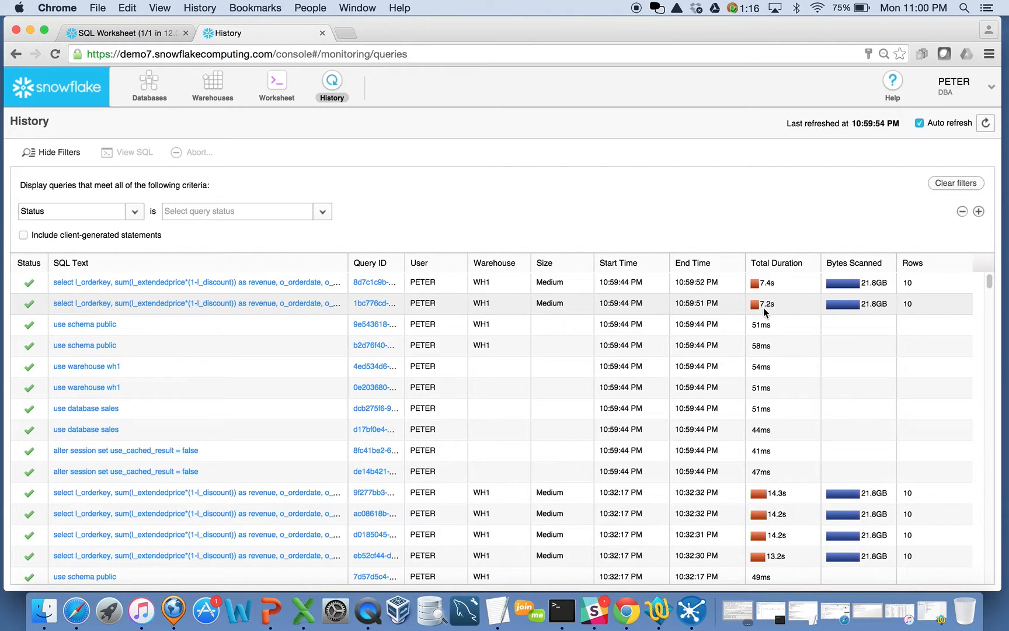
mouse_move(771, 304)
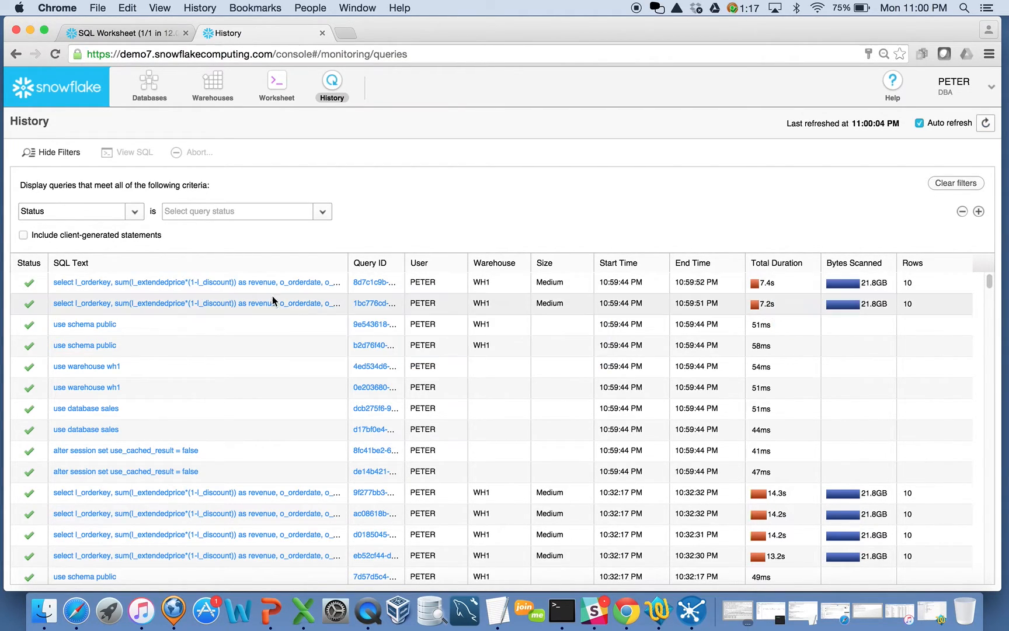
mouse_move(145, 308)
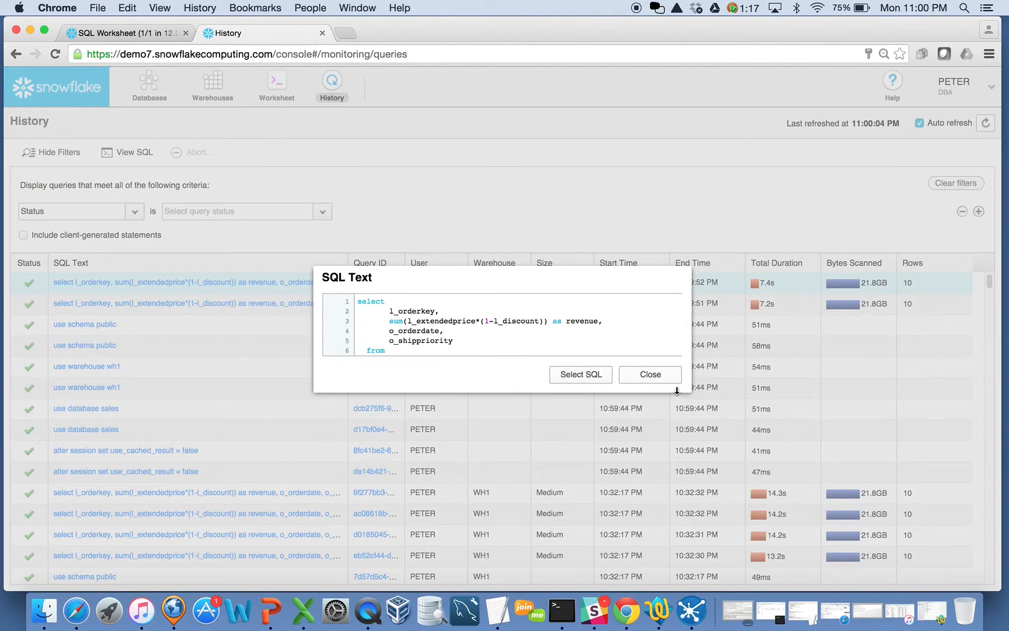
click(648, 374)
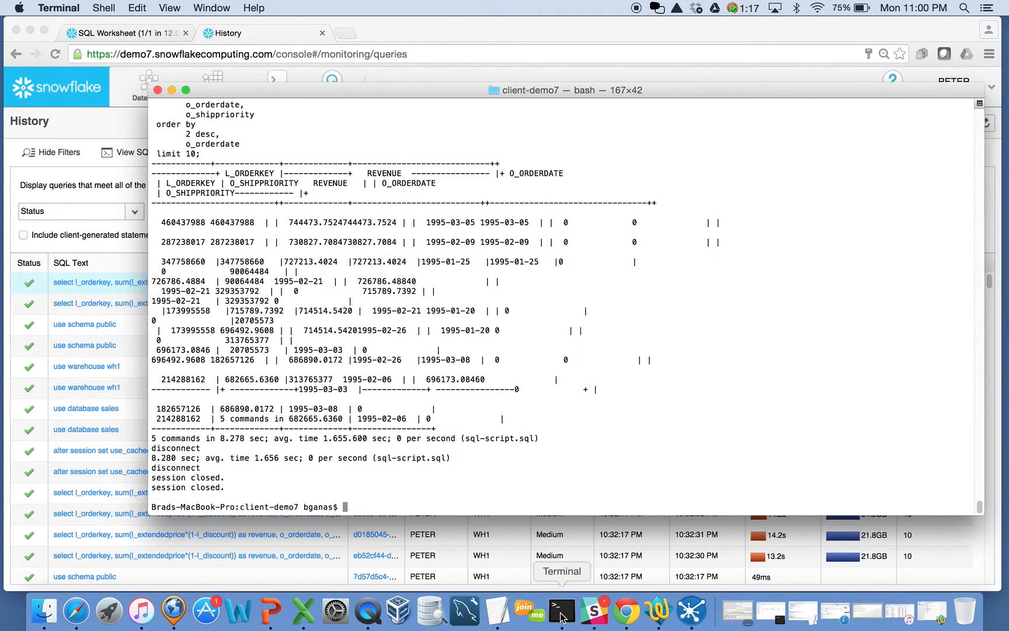
Run sh snow2.sh in Terminal a second time
text(sh snow2.sh)
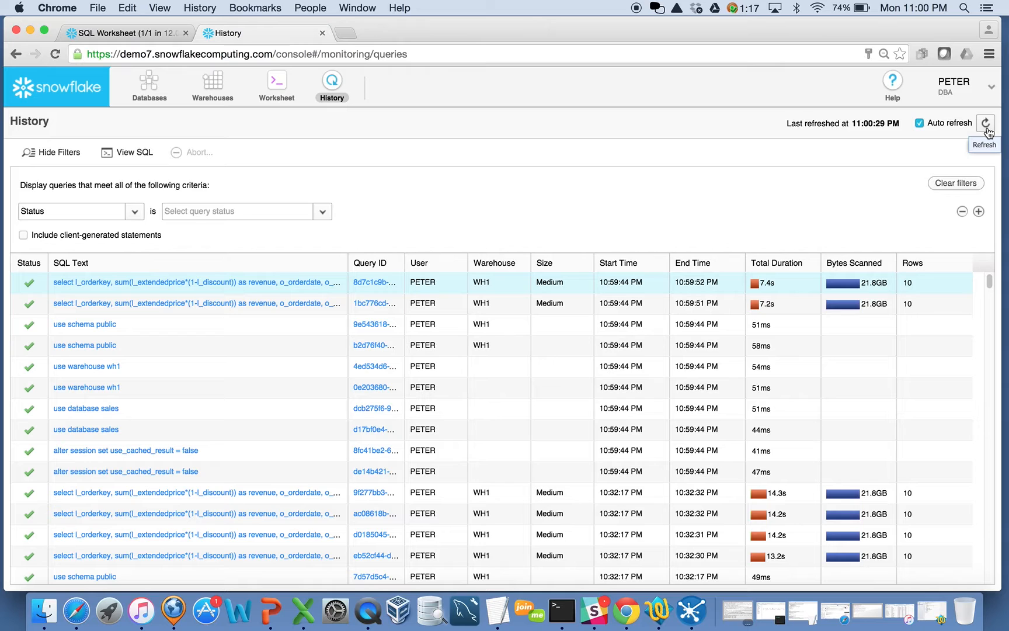
Refresh the query history until four new WH1 queries show about 14 seconds each
click(985, 122)
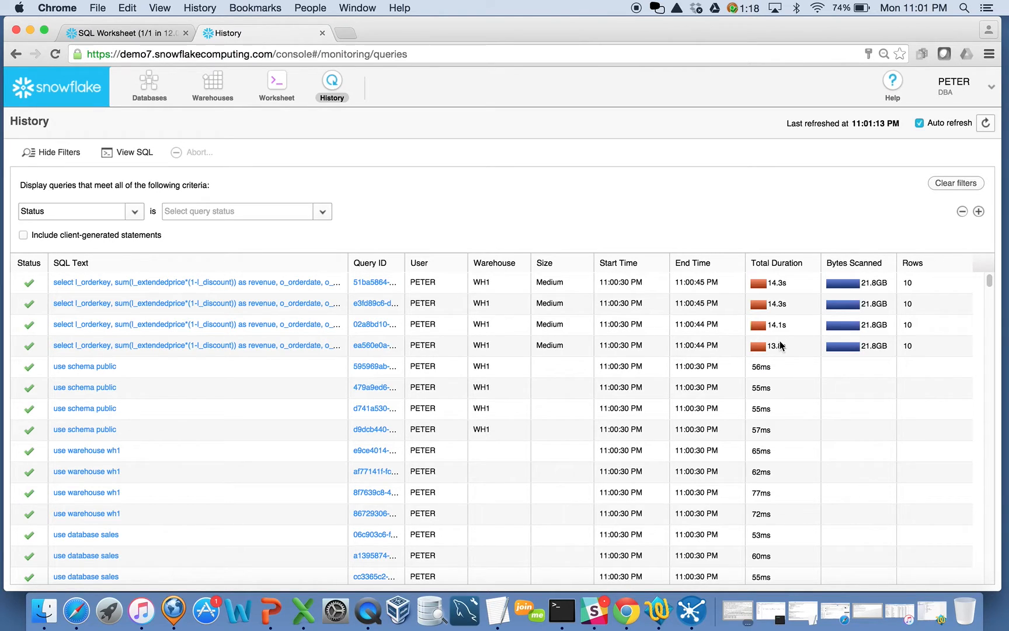
mouse_move(735, 366)
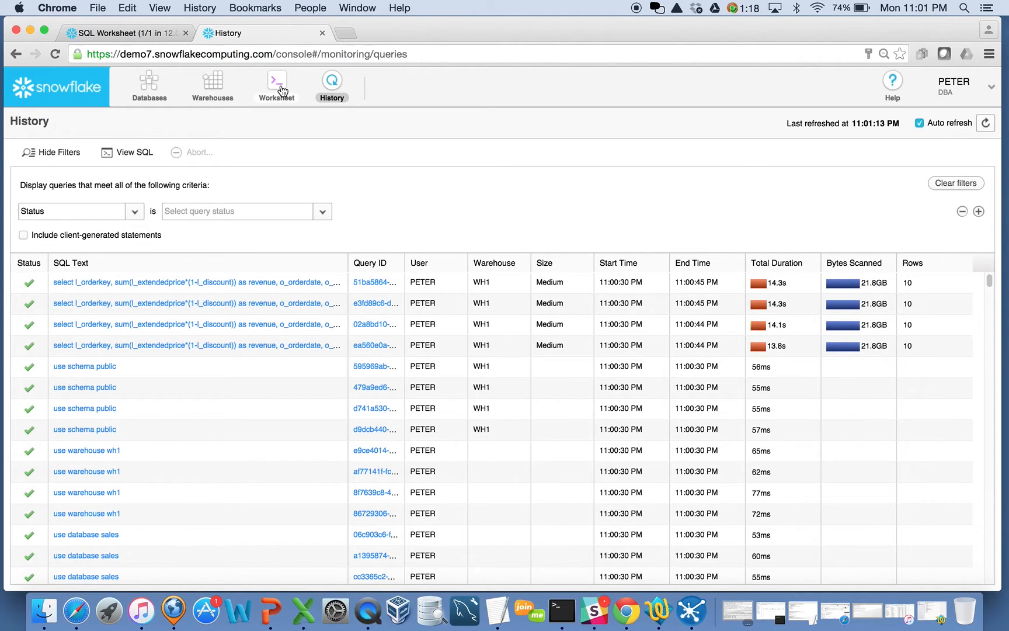
Check that WH1 and WH2 are both started, then bring up Terminal
click(212, 83)
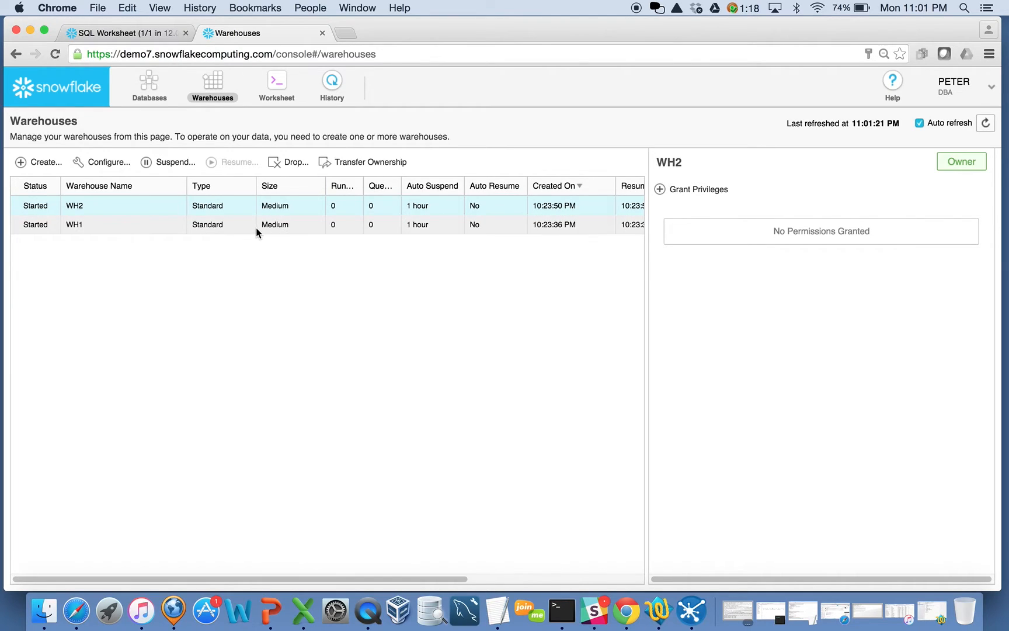
mouse_move(464, 610)
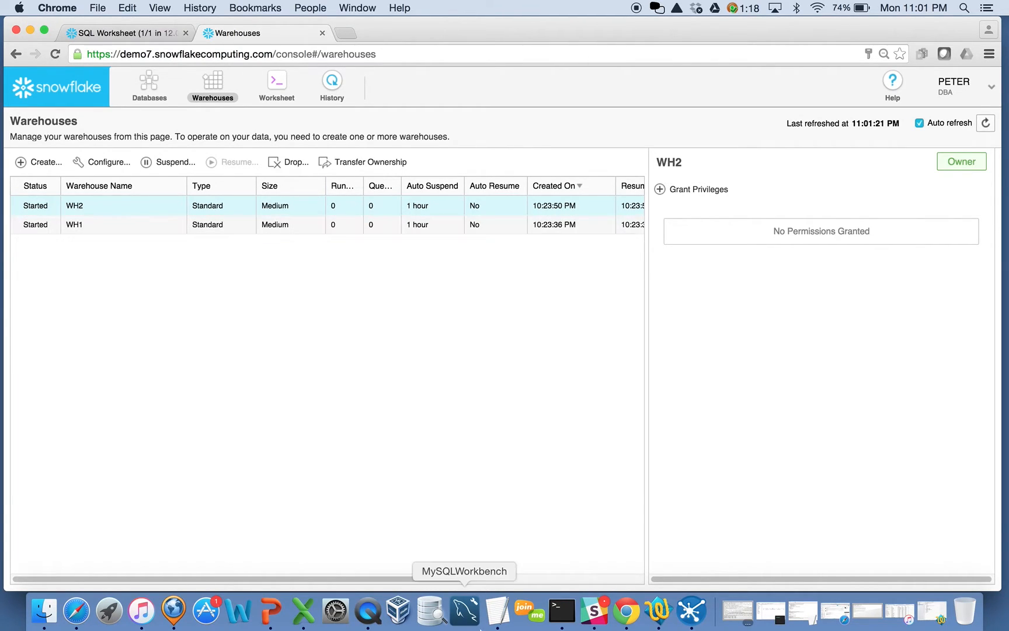
click(561, 608)
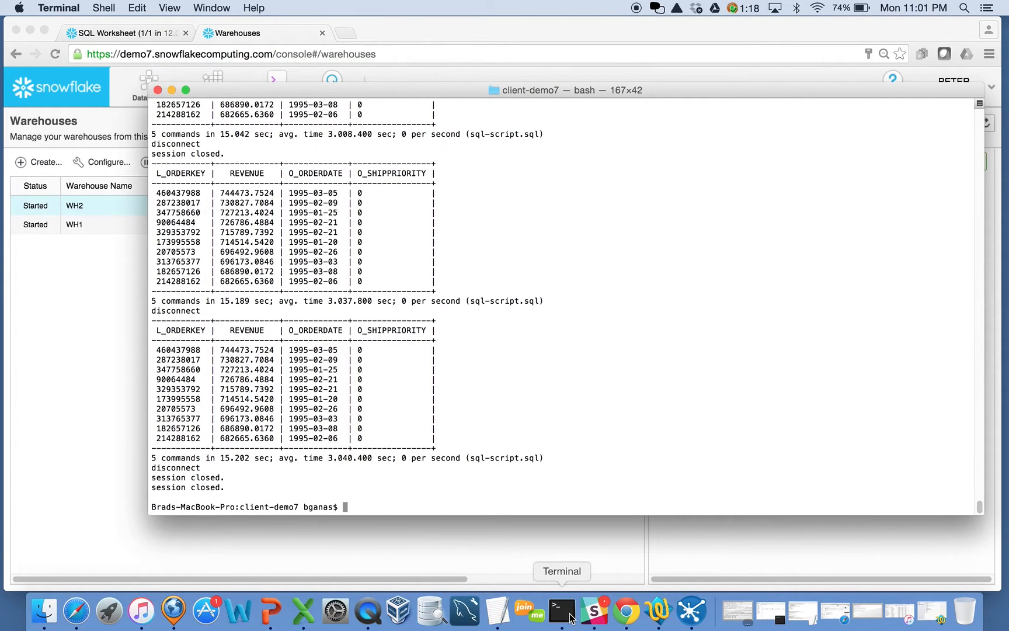
Run the snow4.sh script in Terminal with 'sh snow4.sh'
text(sh snow4.sh)
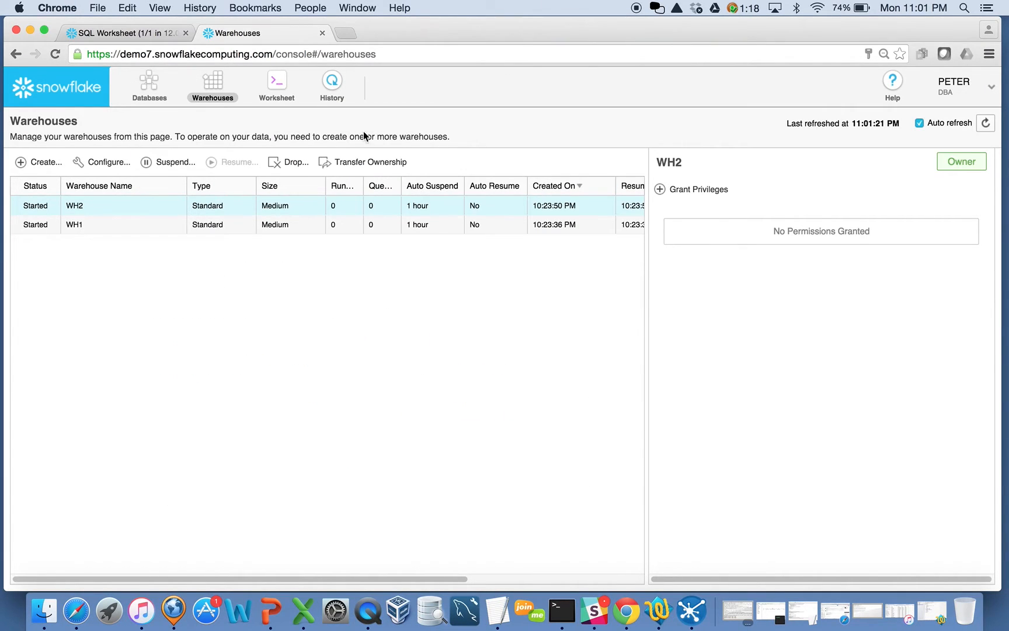
Open query History and refresh until four revenue queries on WH1 and WH2 complete
click(331, 84)
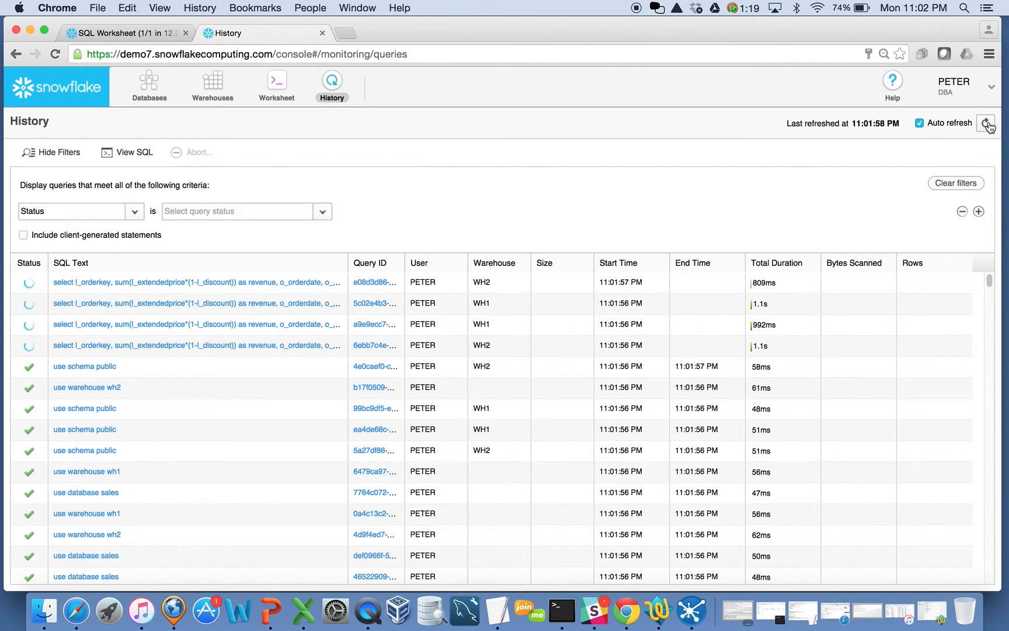
click(988, 122)
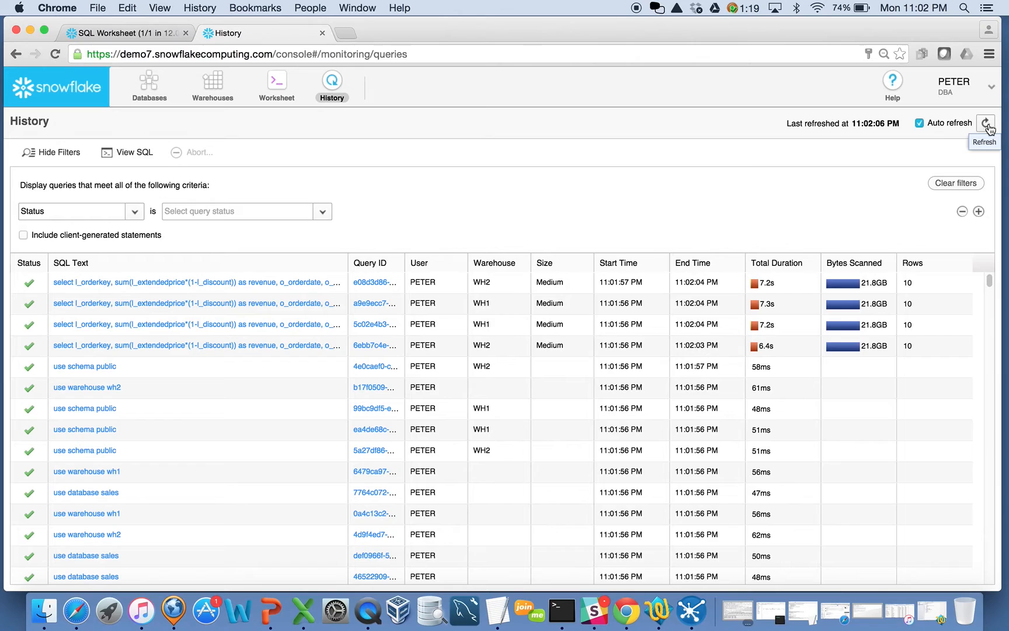
mouse_move(765, 345)
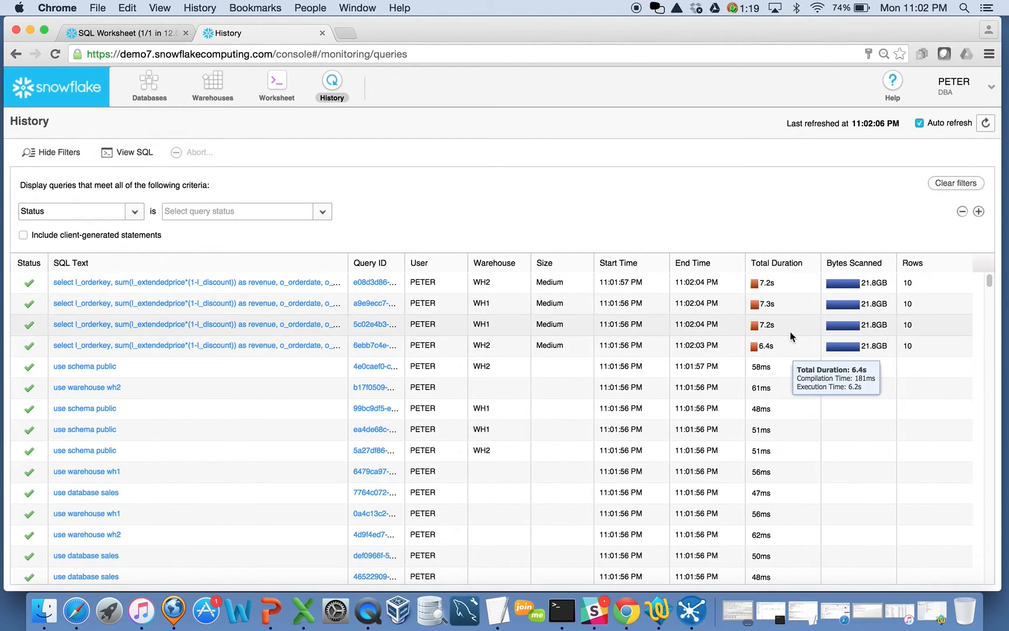
mouse_move(764, 346)
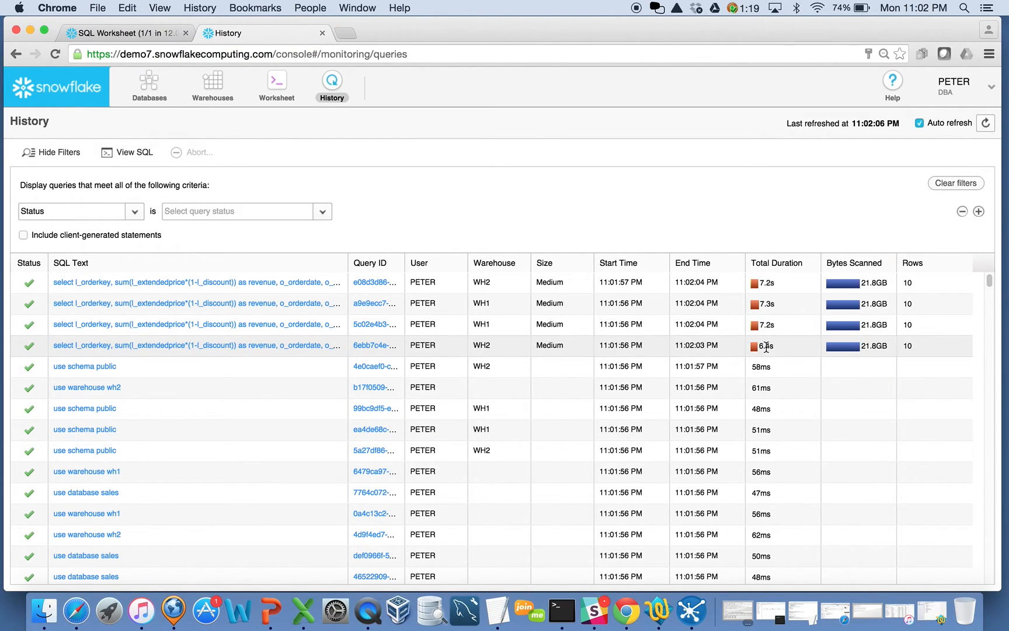
mouse_move(767, 356)
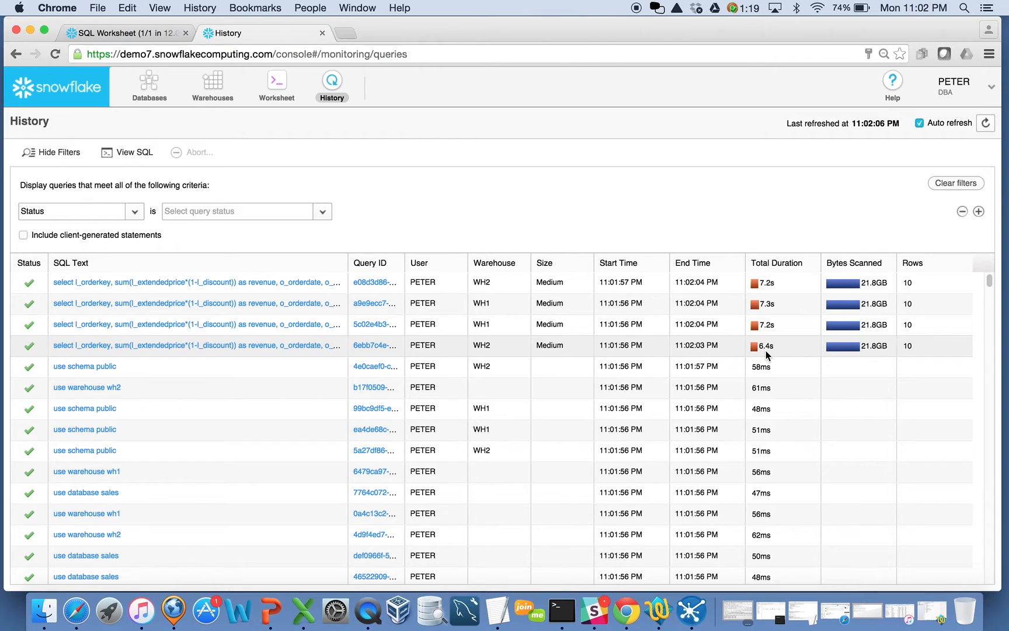
mouse_move(567, 341)
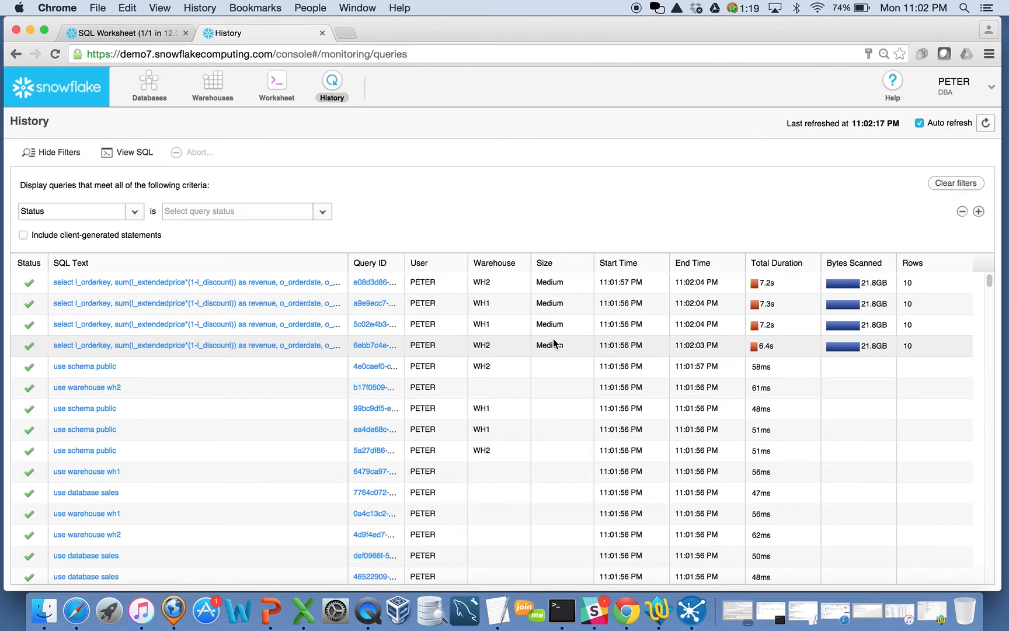
mouse_move(563, 343)
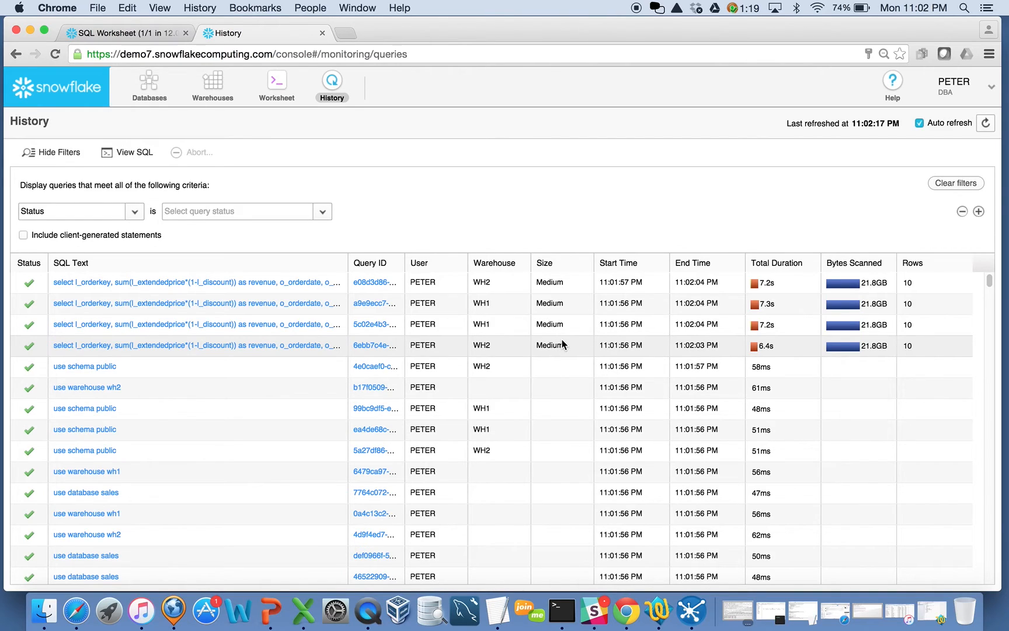